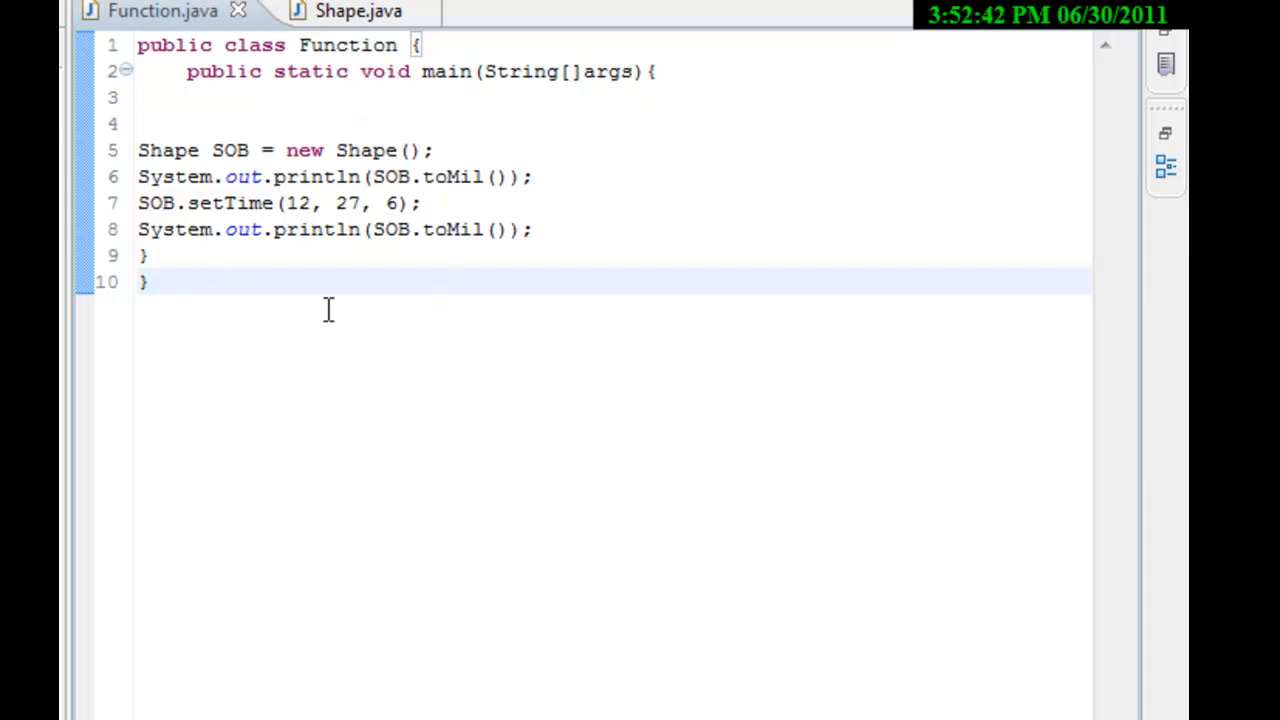
{"action": "mouse_move", "coordinate": [336, 448]}
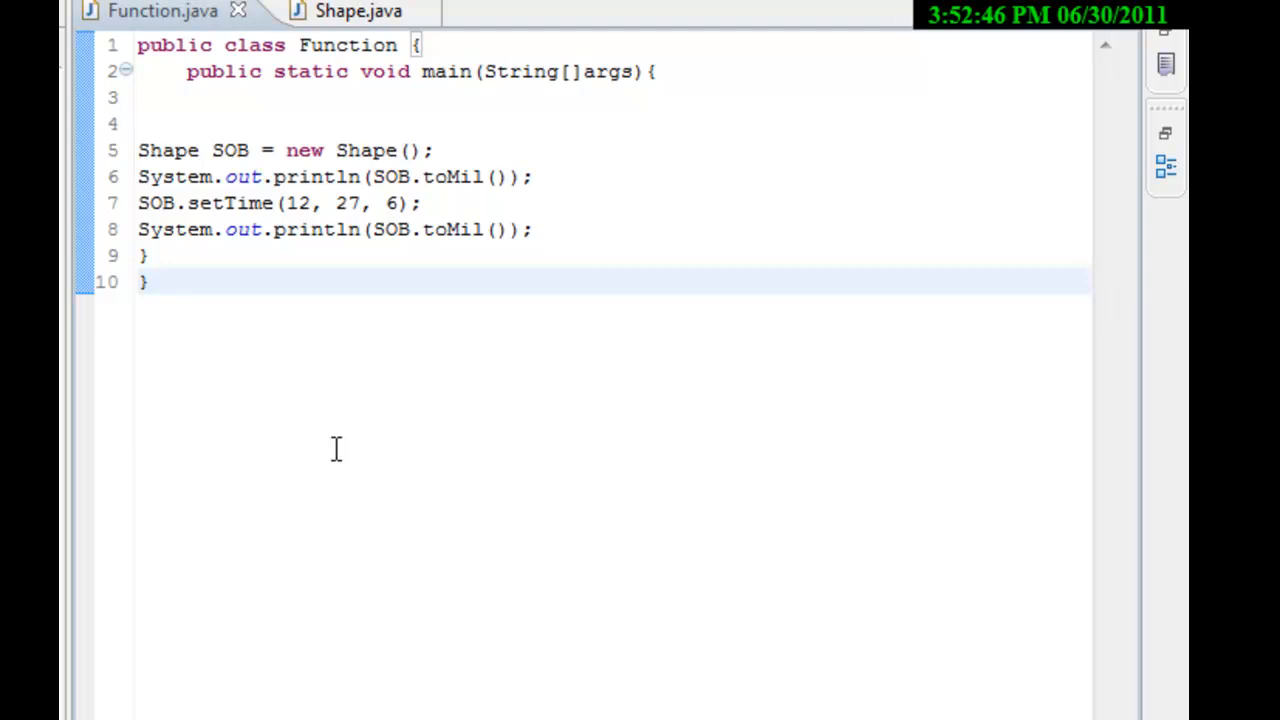
{"action": "mouse_move", "coordinate": [324, 352]}
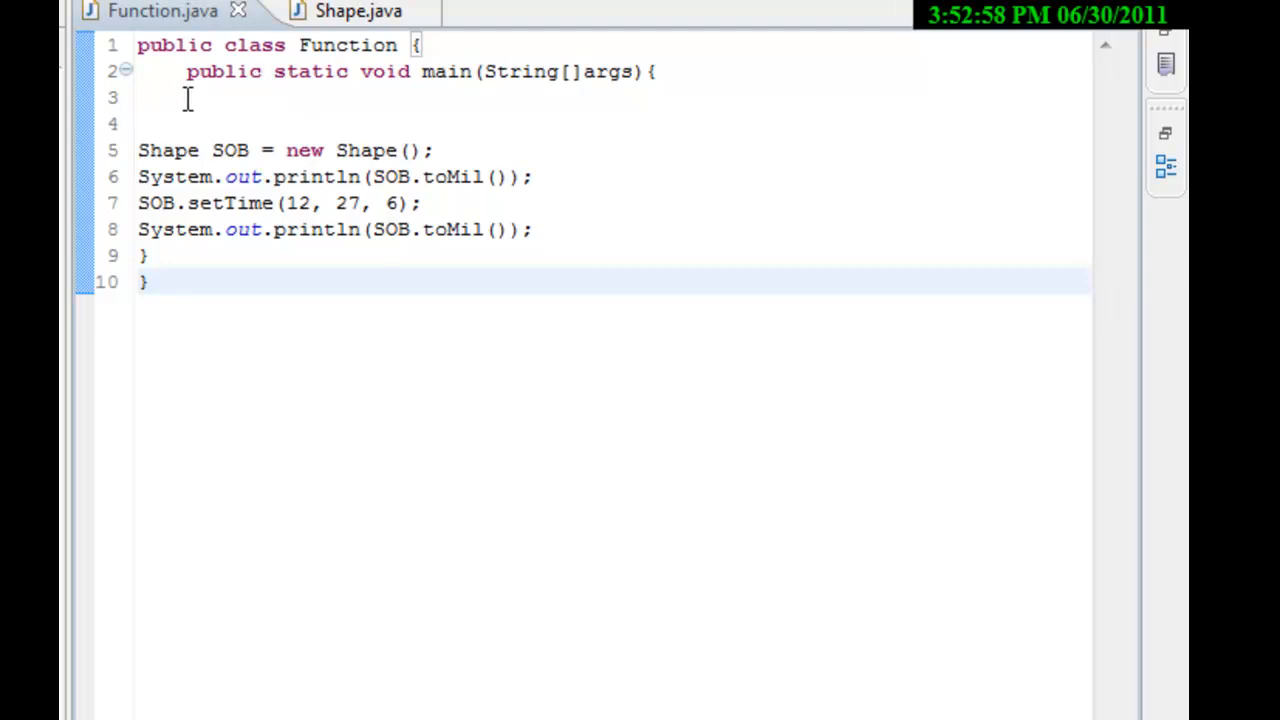
{"action": "mouse_move", "coordinate": [250, 110]}
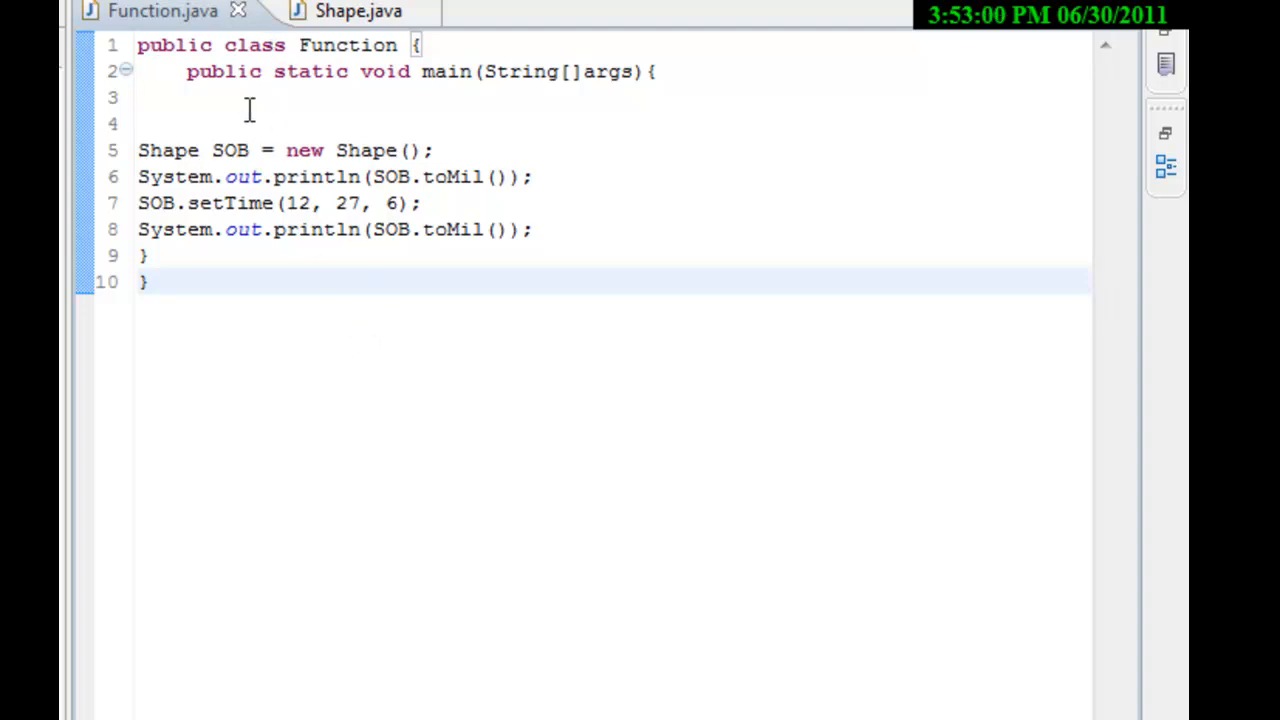
{"action": "mouse_move", "coordinate": [222, 150]}
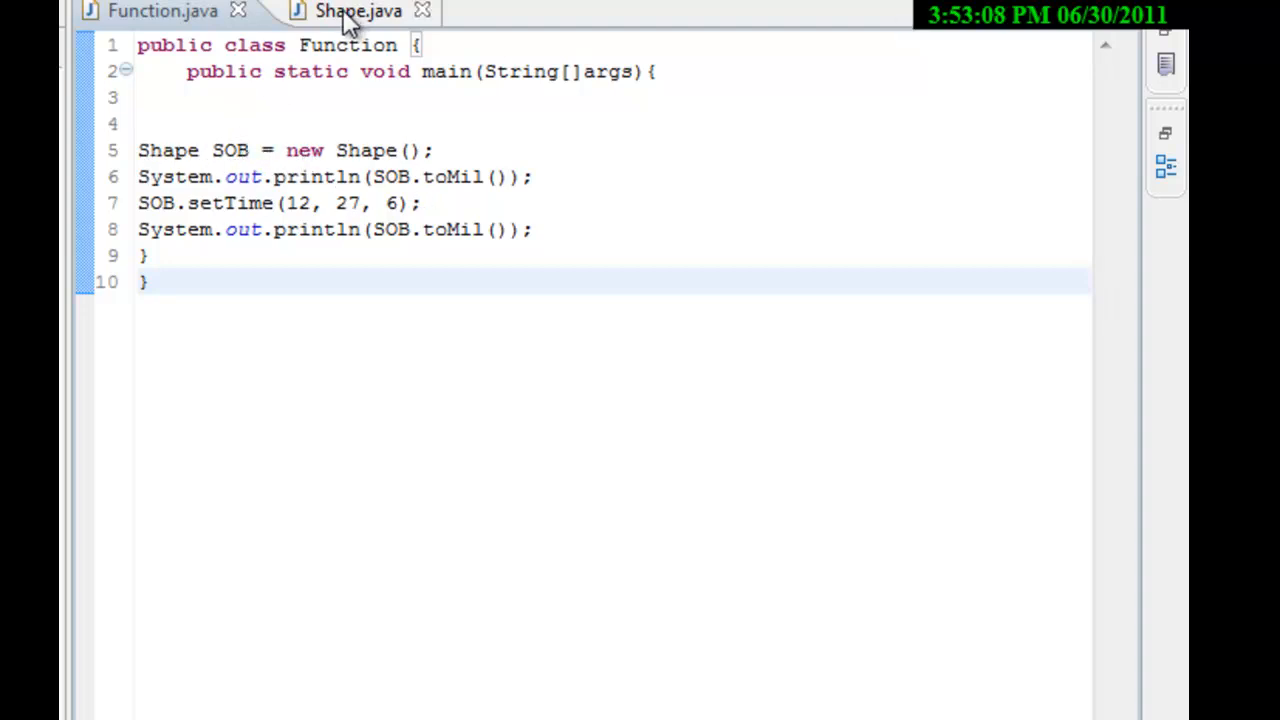
Bring up the Shape class source with its Hour, Min and Sec fields
{"action": "left_click", "coordinate": [358, 12]}
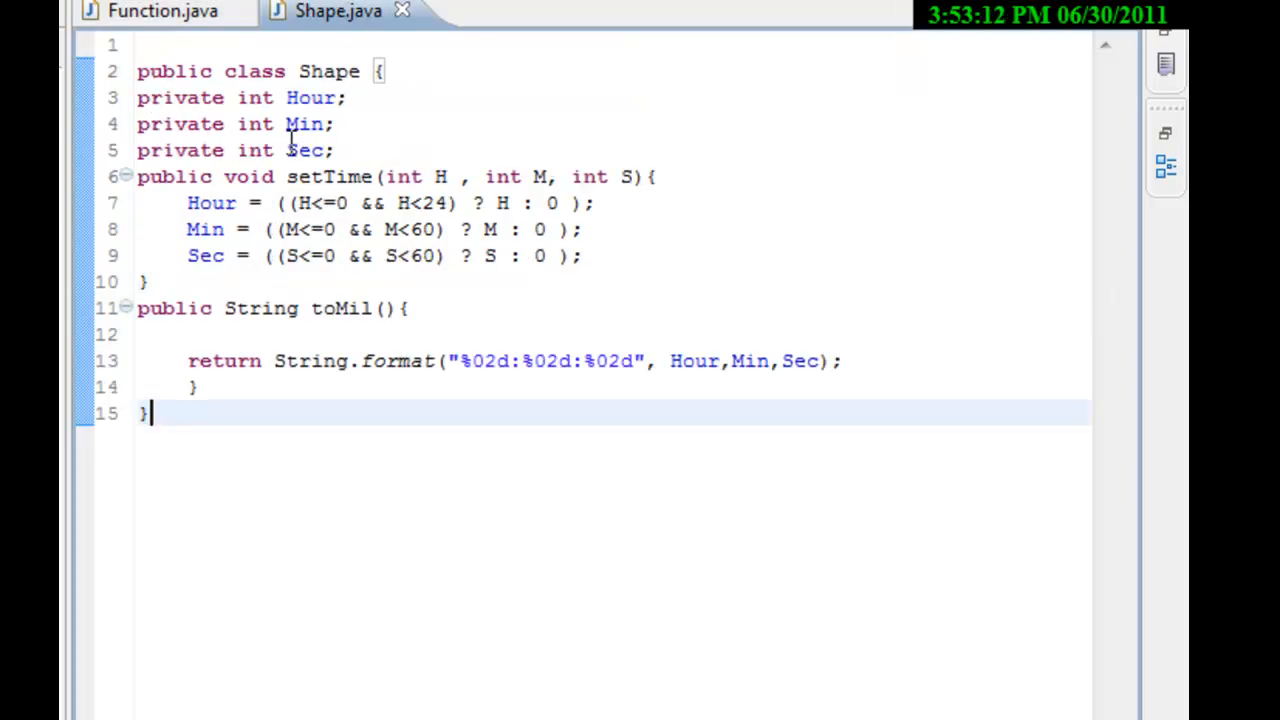
{"action": "mouse_move", "coordinate": [432, 548]}
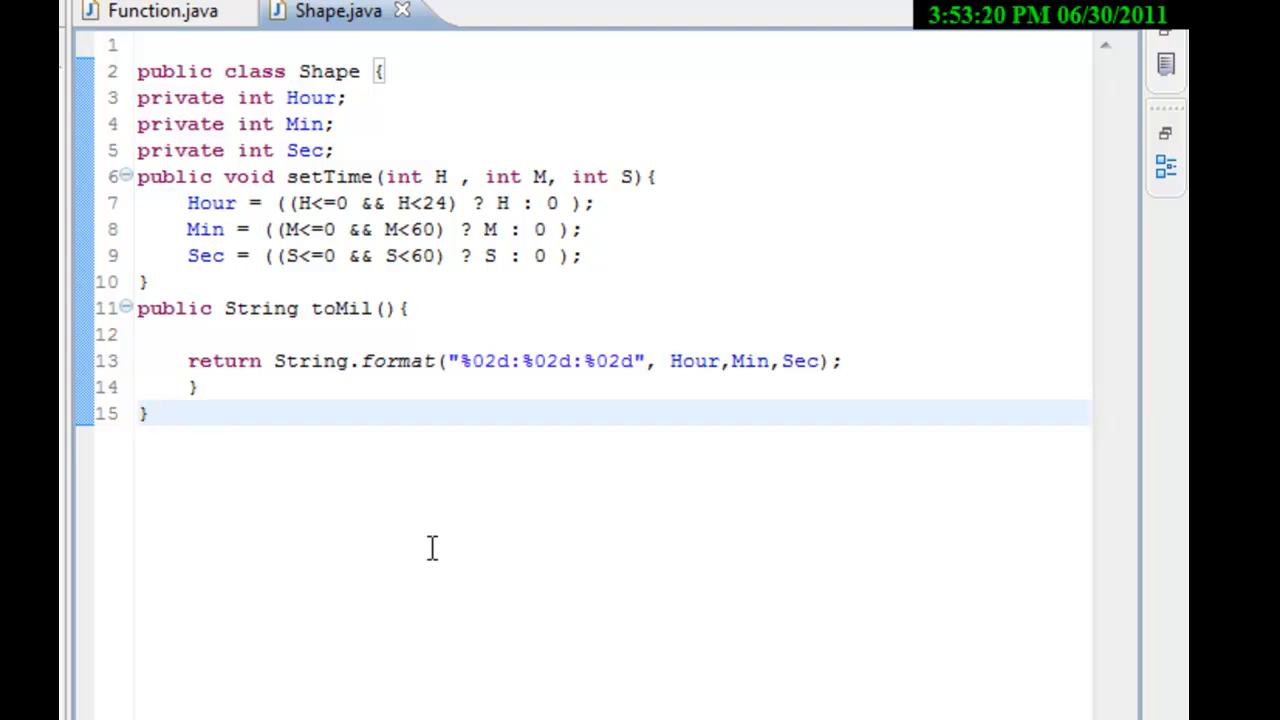
{"action": "mouse_move", "coordinate": [364, 112]}
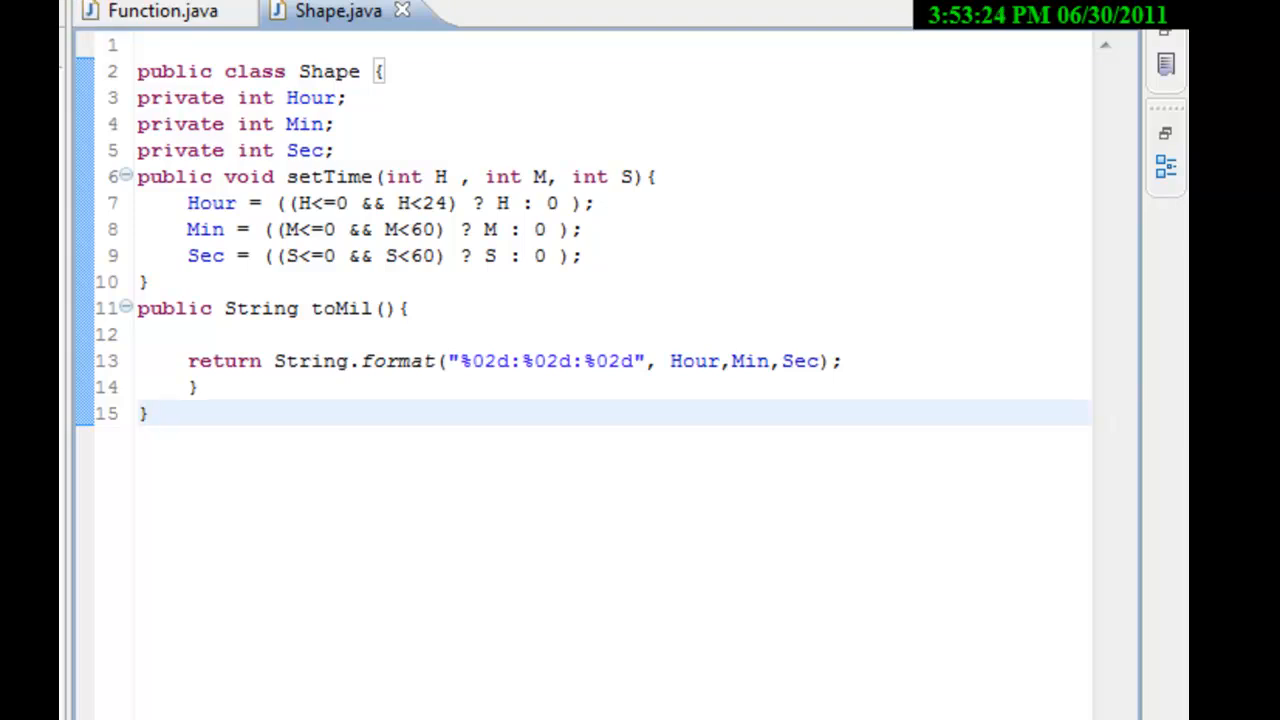
{"action": "mouse_move", "coordinate": [548, 616]}
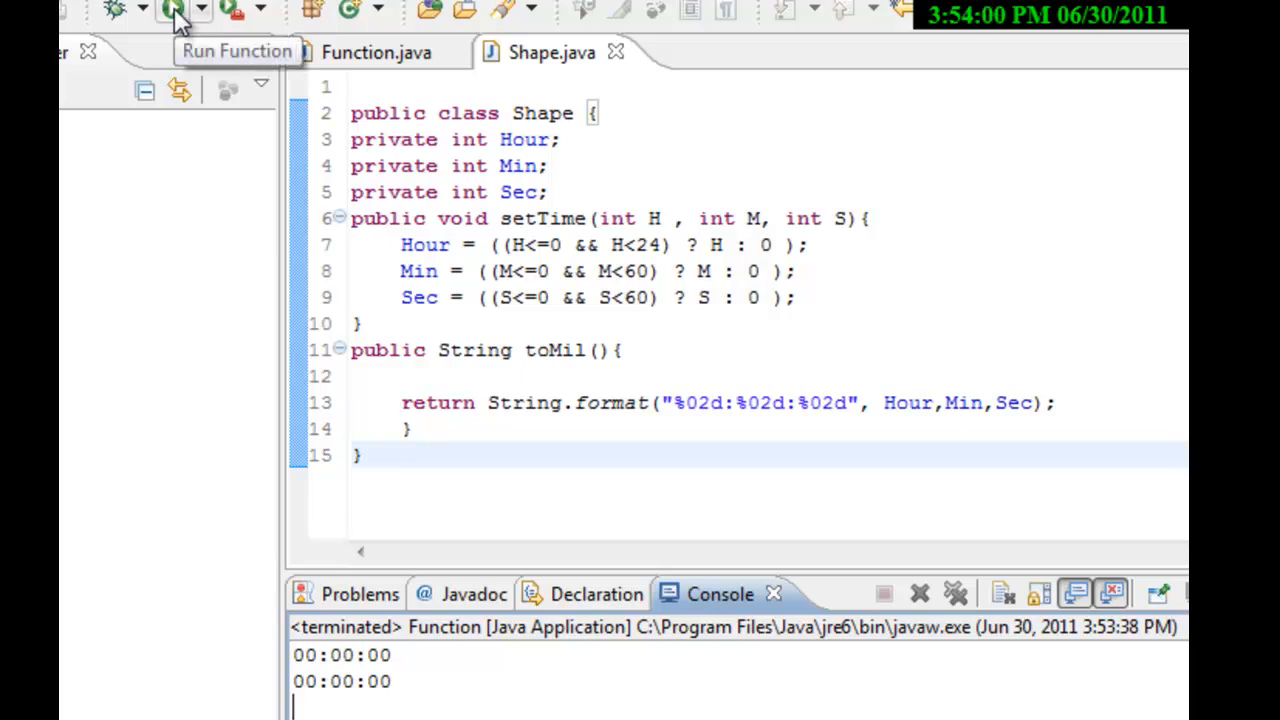
Run the Function program again so the Console prints 00:00:00 twice
{"action": "left_click", "coordinate": [172, 8]}
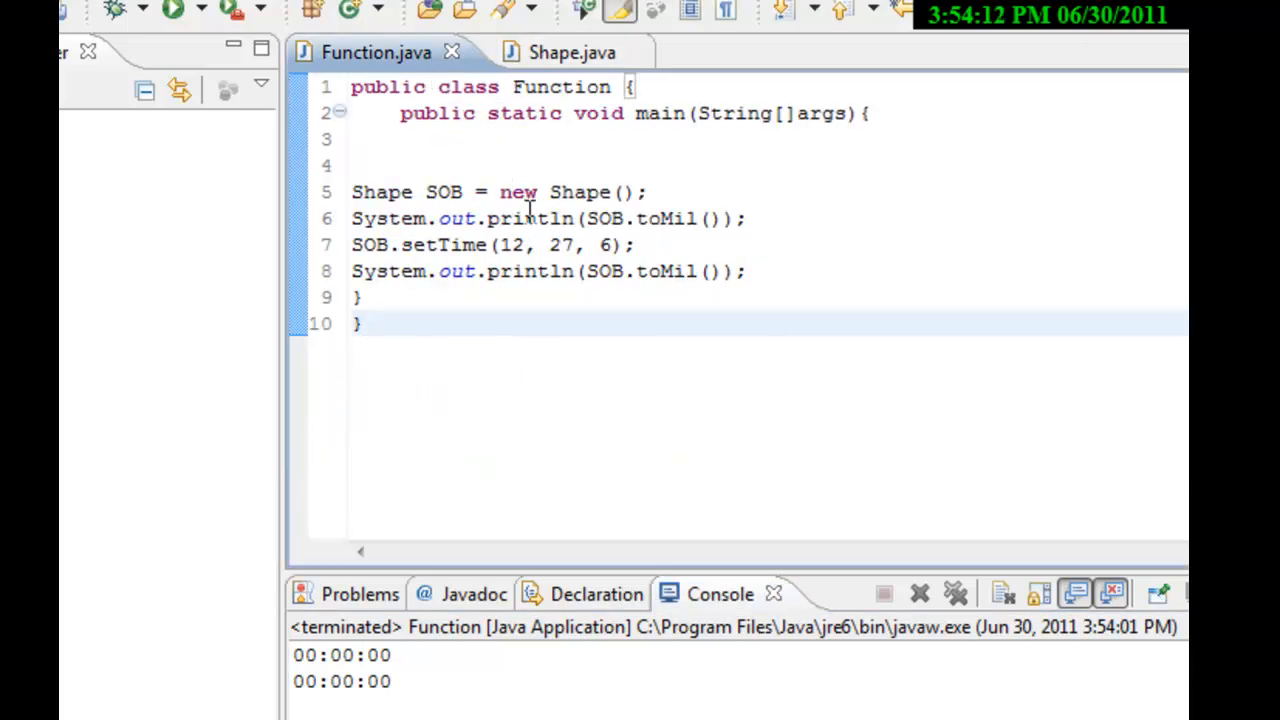
Return from the Function editor to the Shape class source with its setTime range checks
{"action": "left_click", "coordinate": [364, 324]}
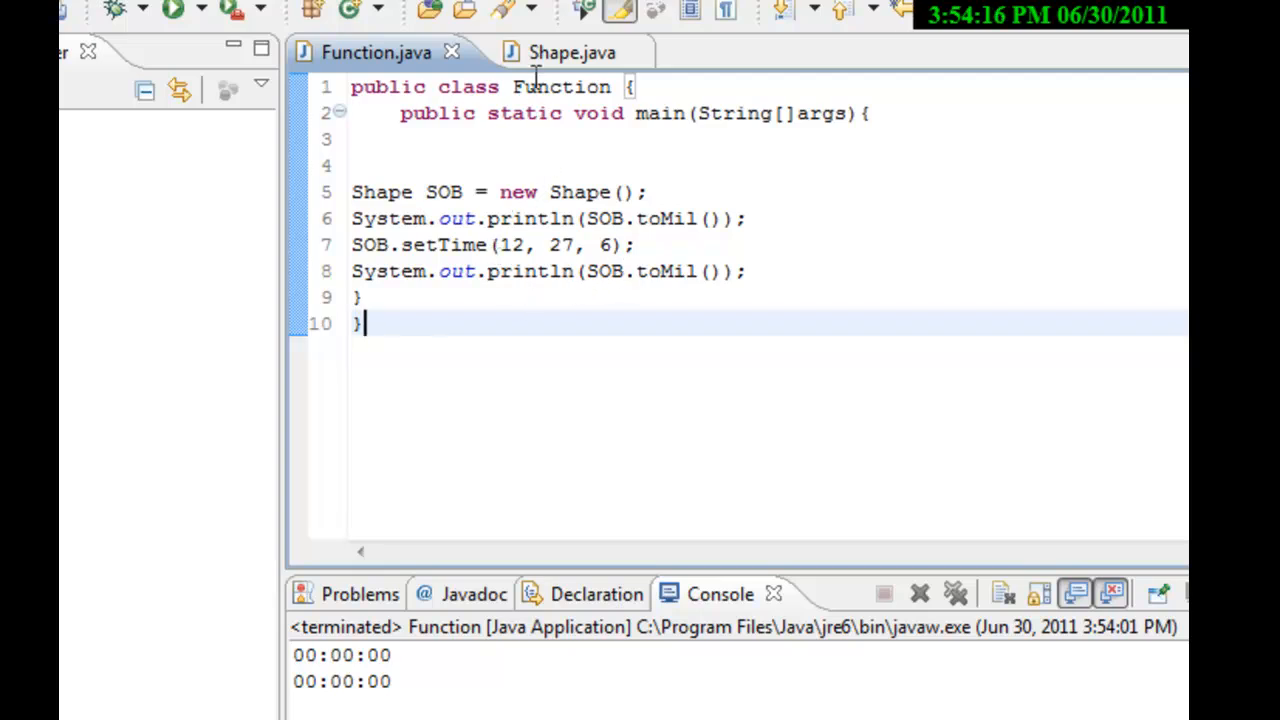
{"action": "left_click", "coordinate": [572, 52]}
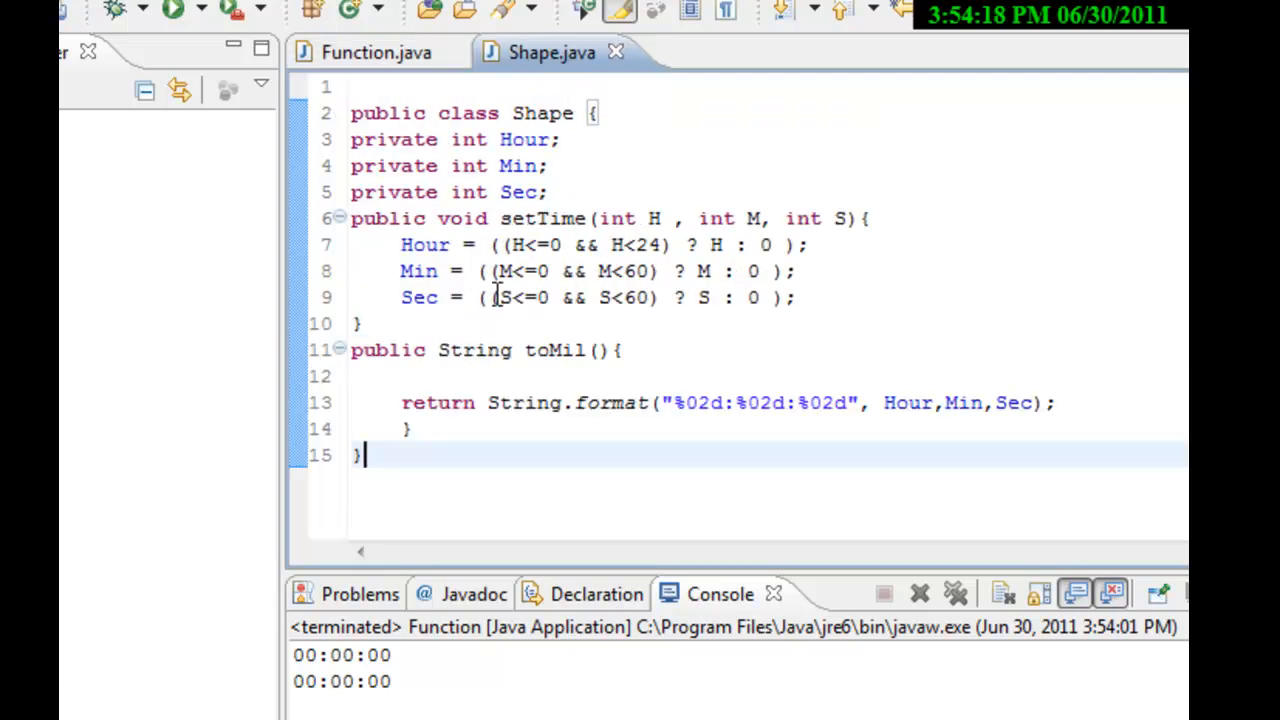